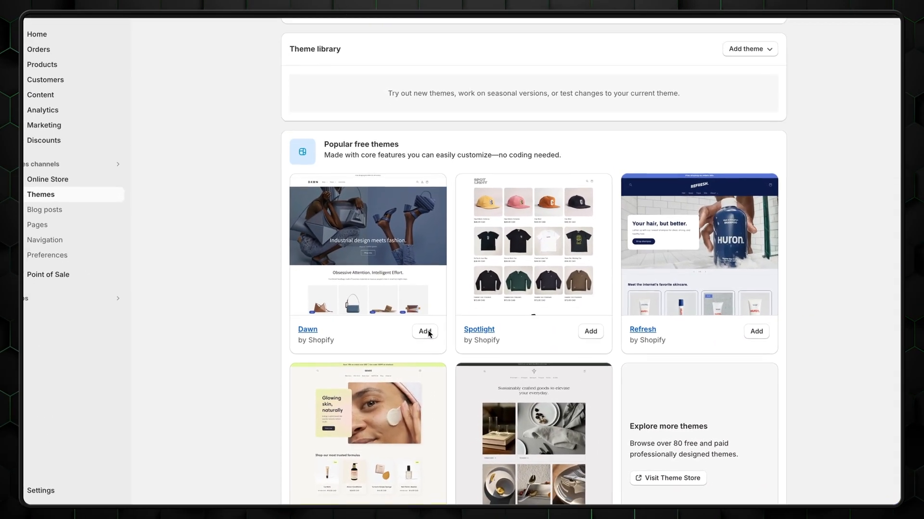
- Add the Dawn theme to the theme library and open it in the theme editor
{"action": "left_click", "coordinate": [424, 332]}
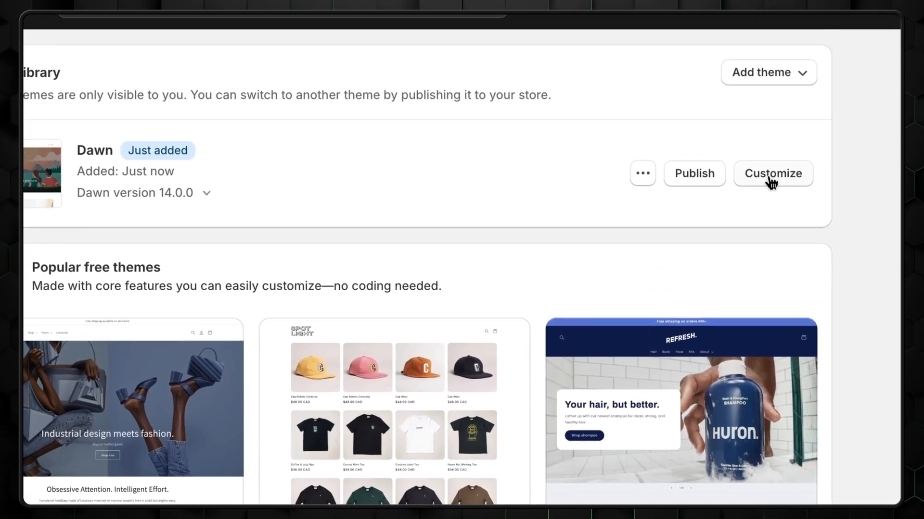
{"action": "left_click", "coordinate": [772, 174]}
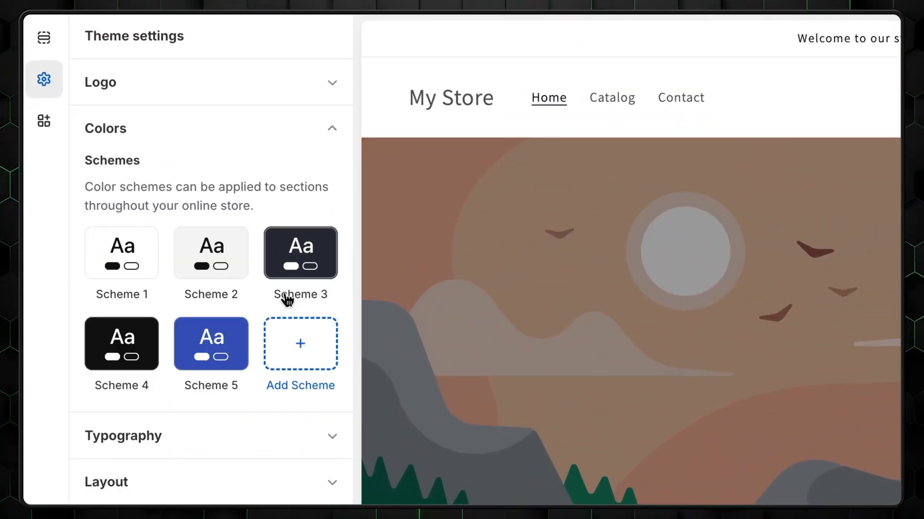
- Set the Dawn theme's typography font to DM Sans
{"action": "left_click", "coordinate": [300, 344]}
{"action": "type", "text": "DM SANS"}
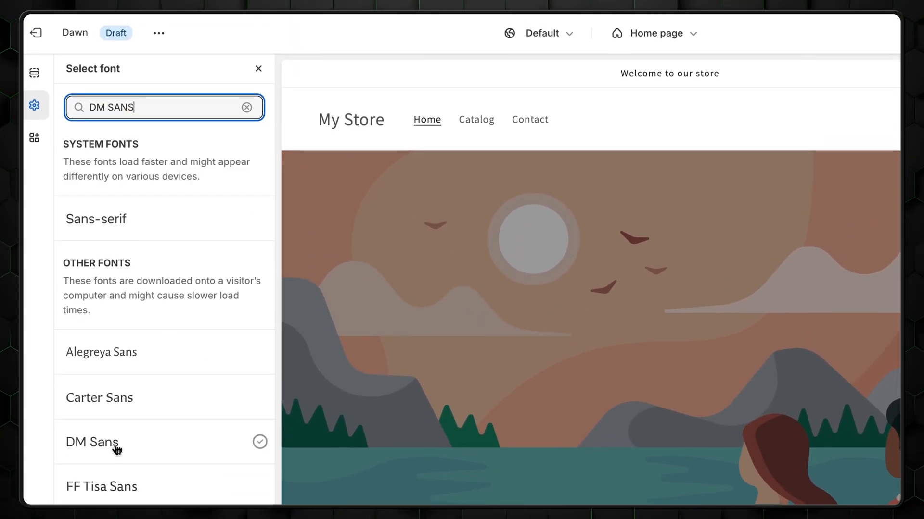
{"action": "left_click", "coordinate": [95, 443]}
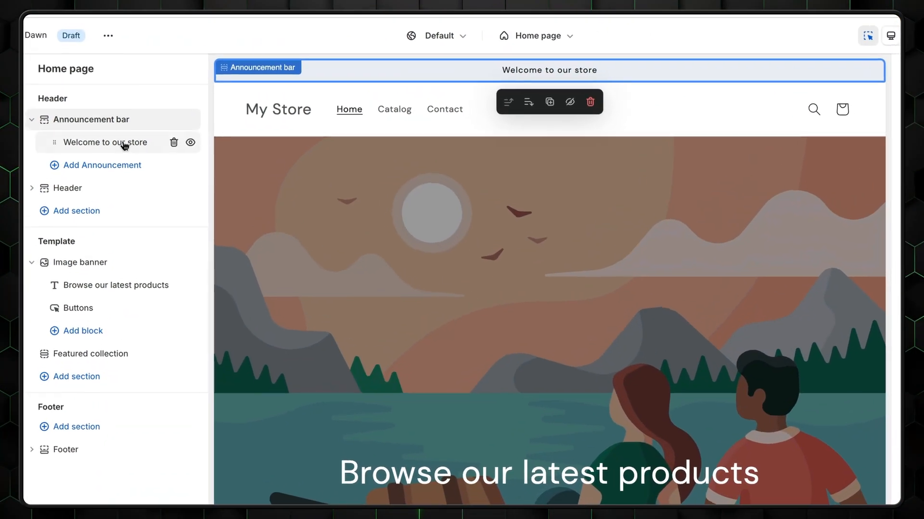
- Change the announcement to 'Free shipping on all orders from $50' and centre the header logo
{"action": "left_click", "coordinate": [104, 142]}
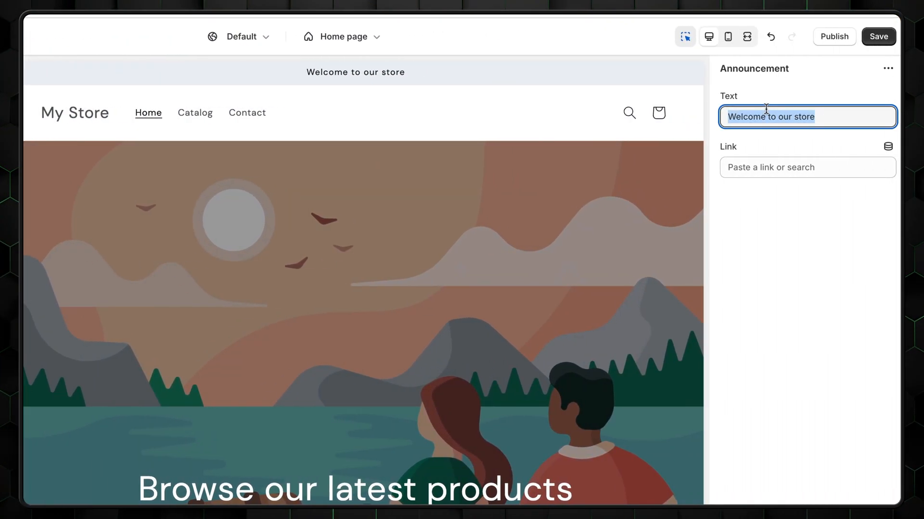
{"action": "type", "text": "Free shipping on all orders from $"}
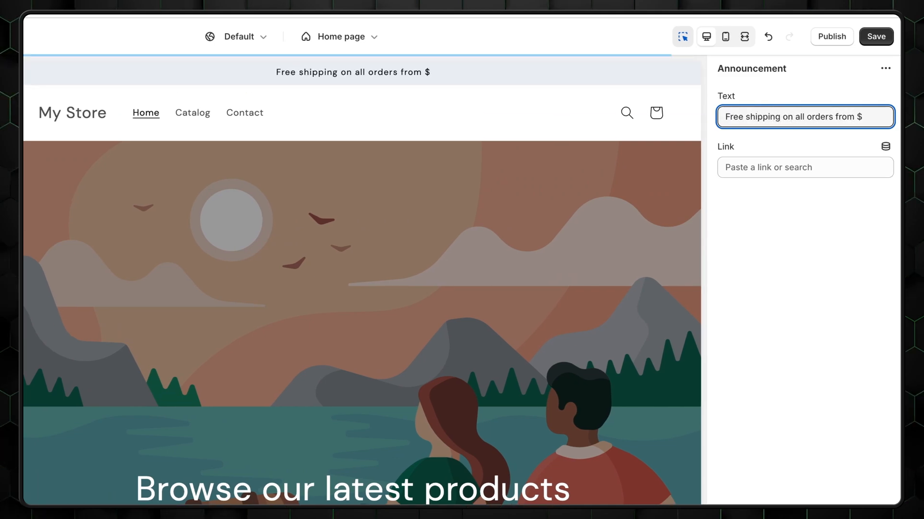
{"action": "type", "text": "50"}
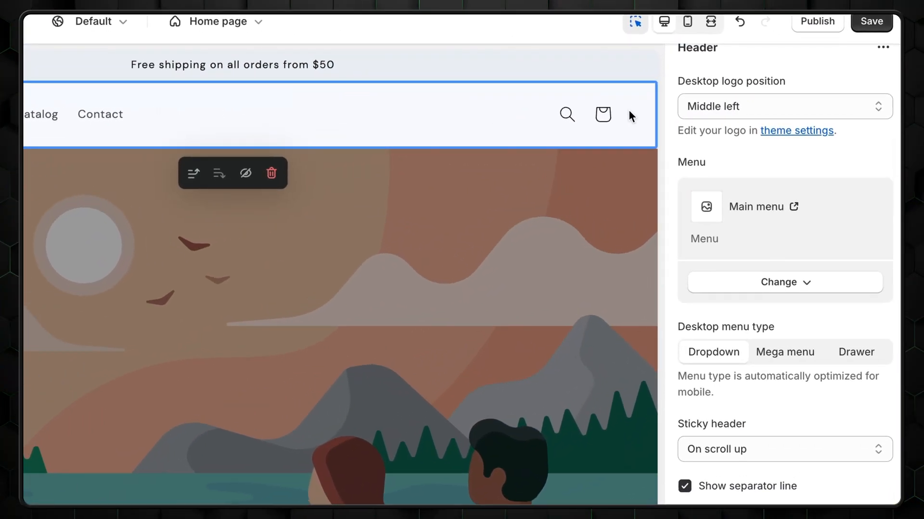
{"action": "left_click", "coordinate": [785, 106]}
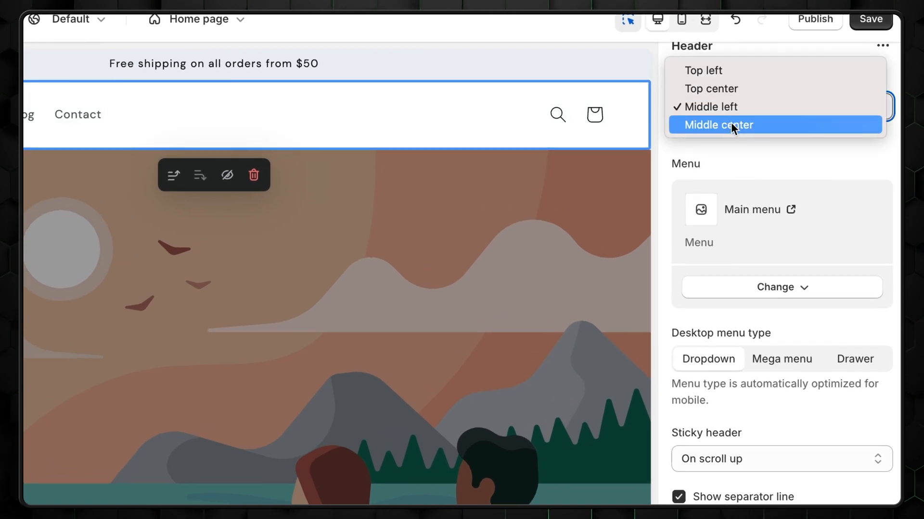
{"action": "left_click", "coordinate": [718, 125]}
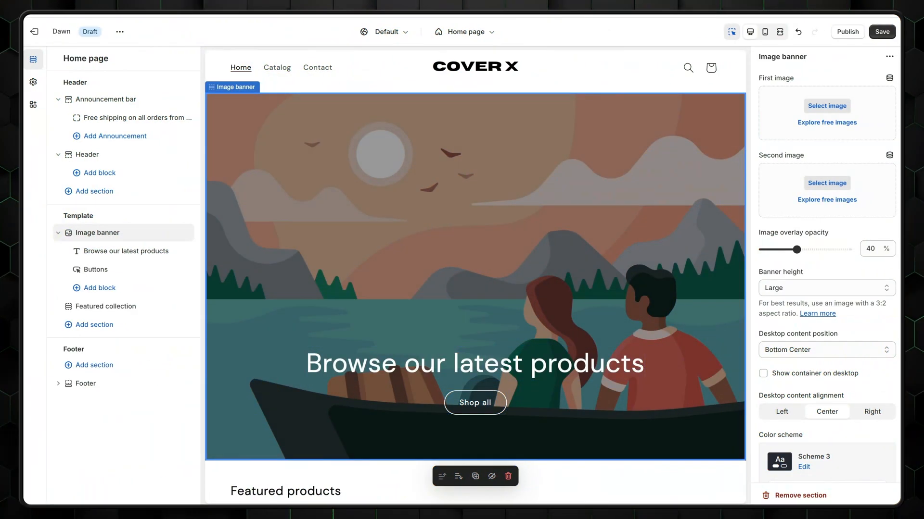
{"action": "mouse_move", "coordinate": [777, 60]}
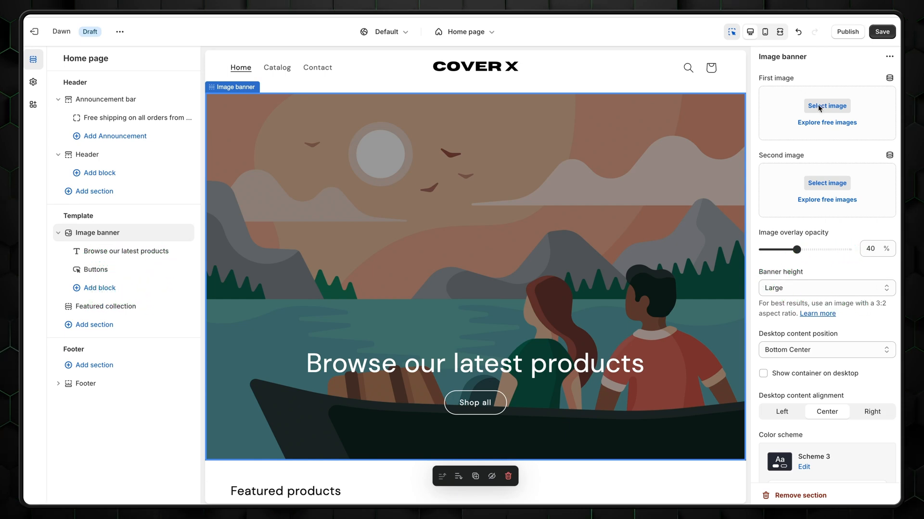
- Set the banner image to the Untitled_design_5 phone photo
{"action": "left_click", "coordinate": [826, 106]}
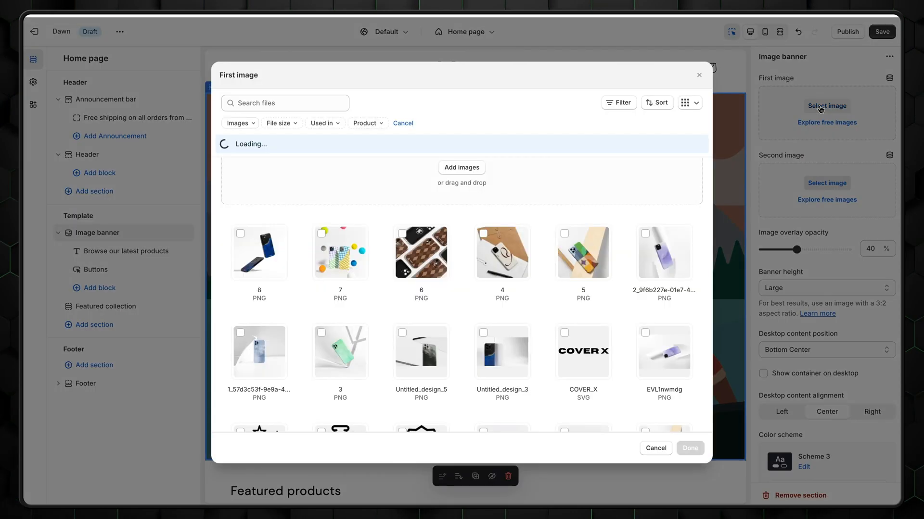
{"action": "left_click", "coordinate": [421, 352]}
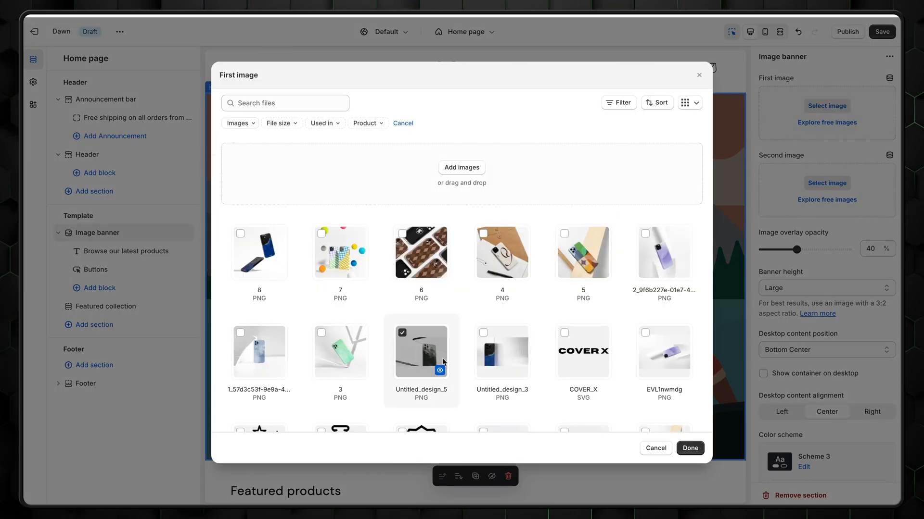
{"action": "left_click", "coordinate": [690, 448]}
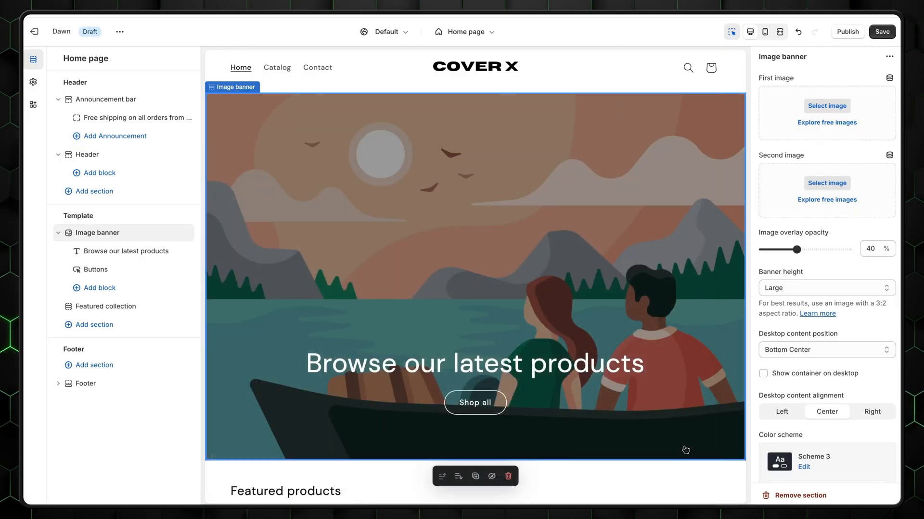
- Set the banner's image overlay opacity to 0 and height to Medium
{"action": "left_click", "coordinate": [826, 106]}
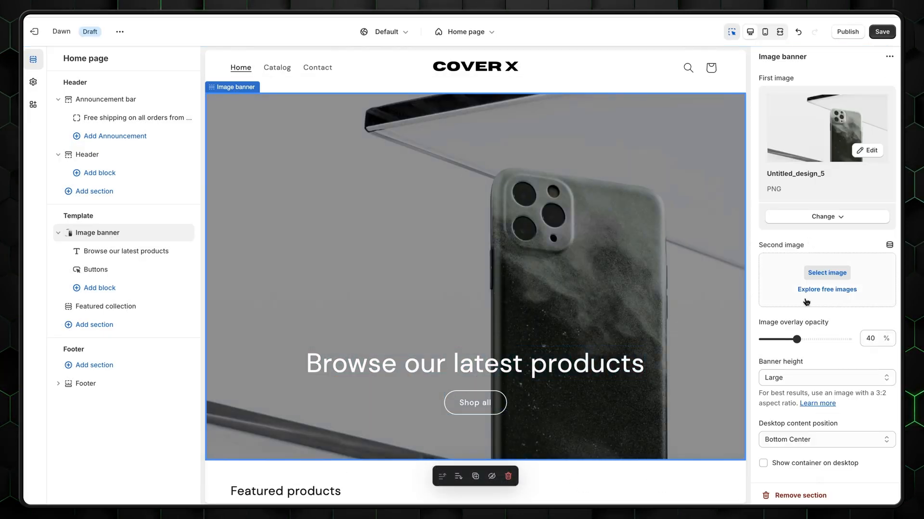
{"action": "left_click_drag", "start_coordinate": [798, 339], "coordinate": [763, 338]}
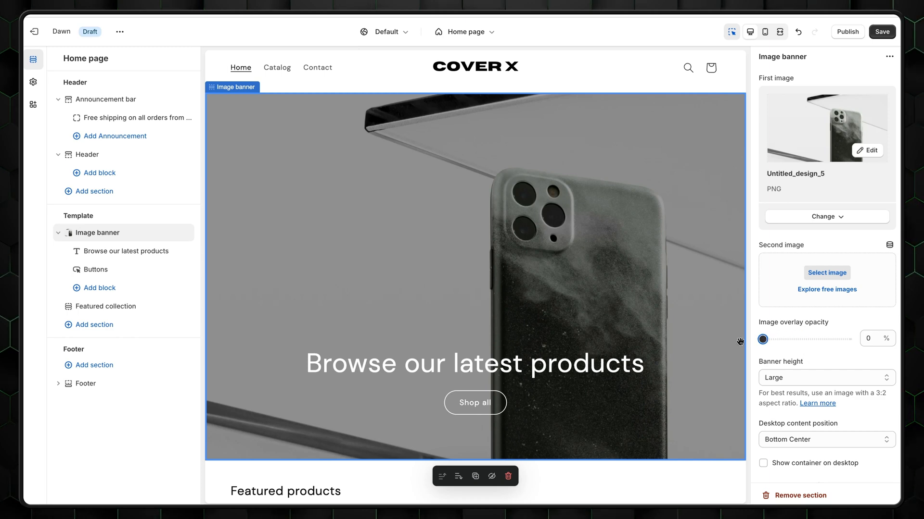
{"action": "left_click", "coordinate": [826, 378]}
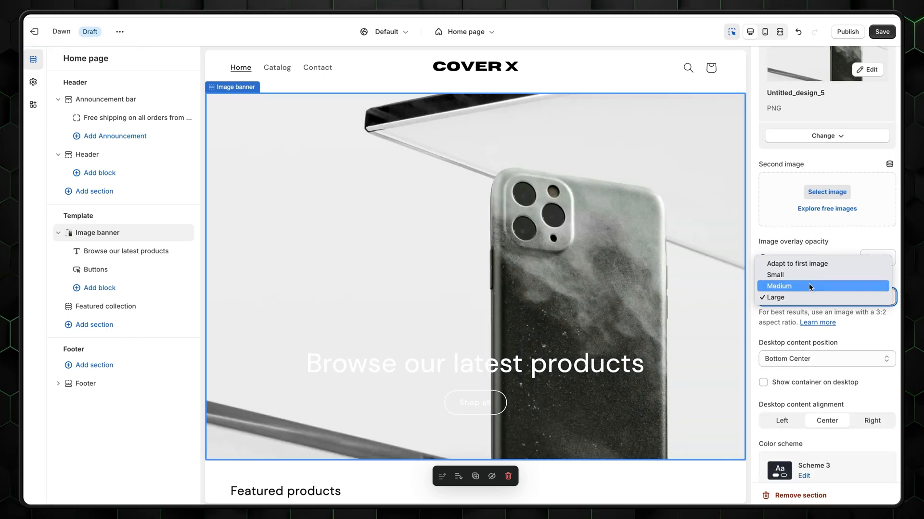
{"action": "left_click", "coordinate": [126, 251]}
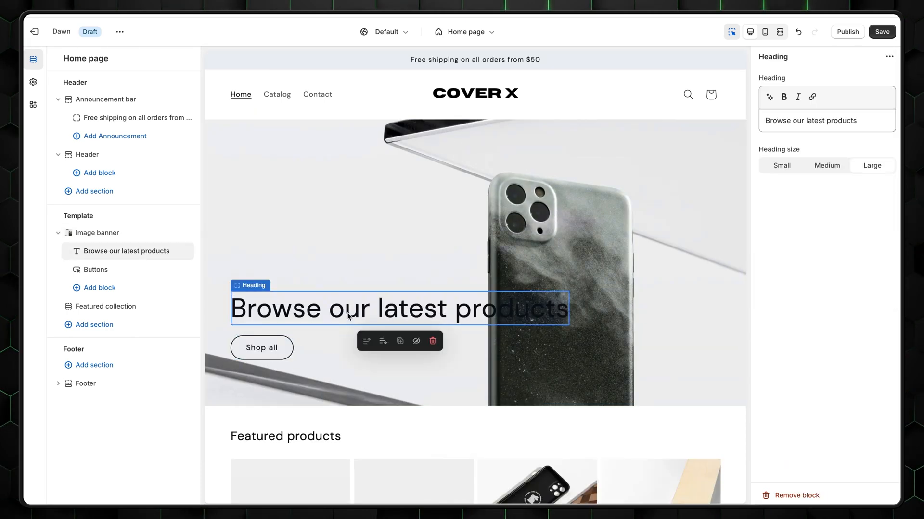
- Change the banner heading to 'Upgrade your tech'
{"action": "type", "text": "Upgrade your tech"}
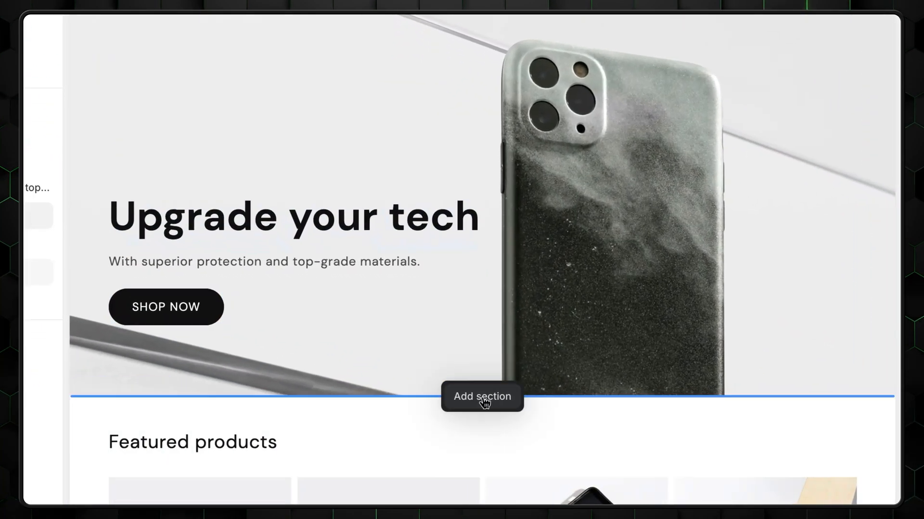
- Add a 'Shop categories' collection list below the banner showing Phone cases and Laptop cases
{"action": "left_click", "coordinate": [482, 397]}
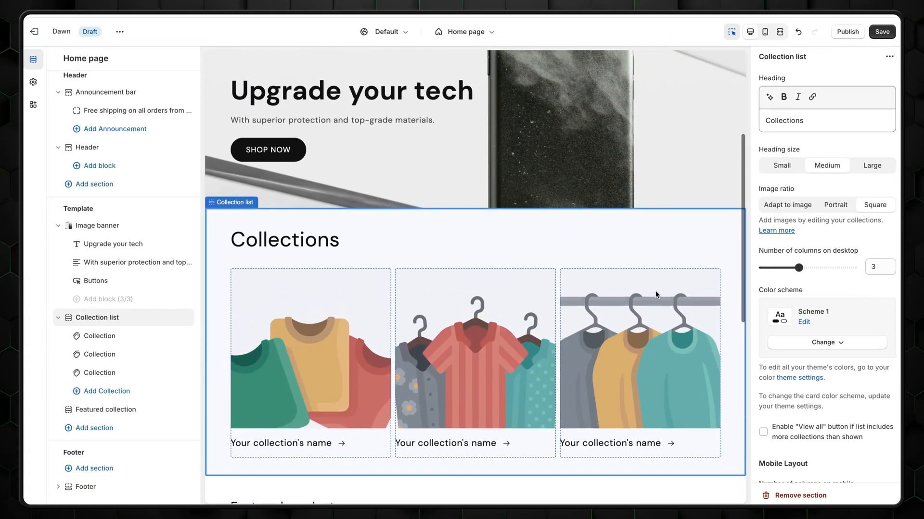
{"action": "type", "text": "Shop categories"}
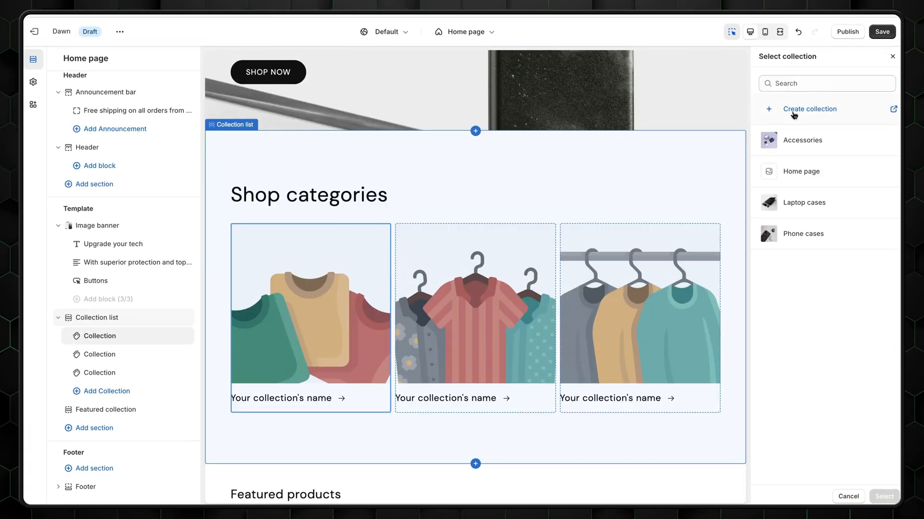
{"action": "left_click", "coordinate": [802, 233]}
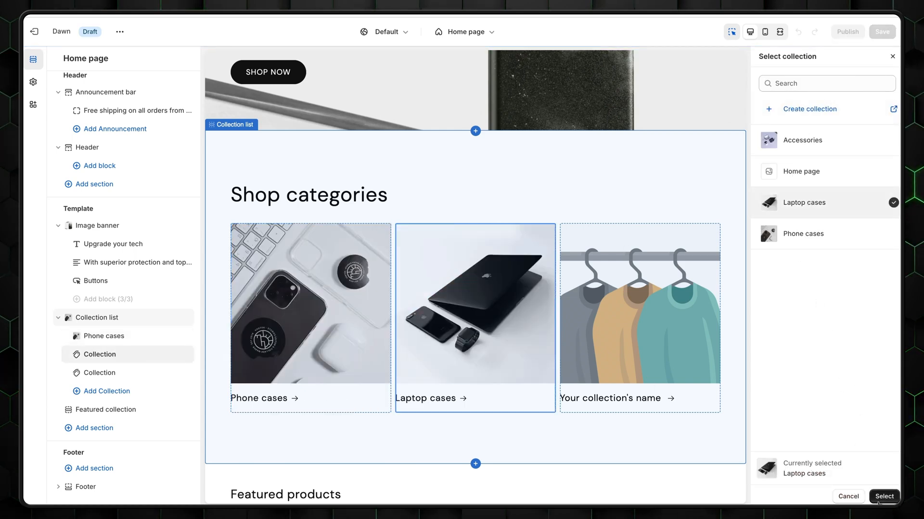
{"action": "left_click", "coordinate": [884, 497]}
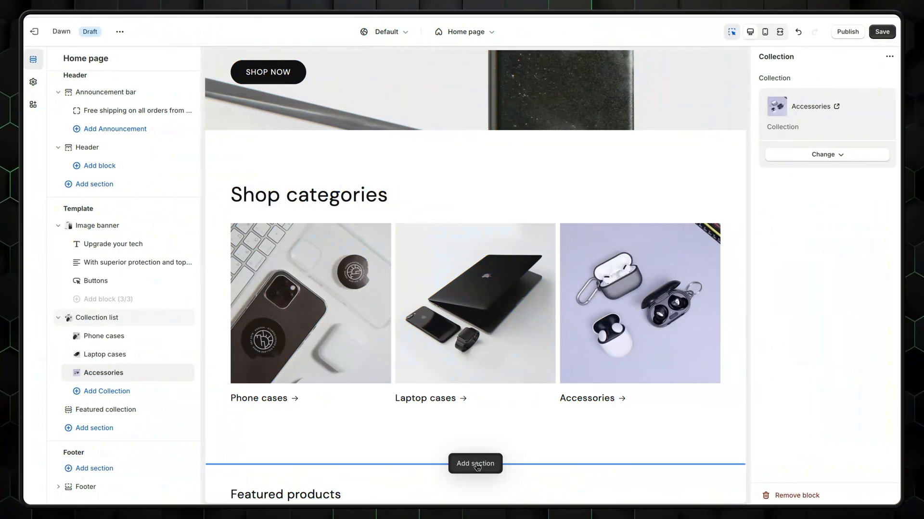
{"action": "mouse_move", "coordinate": [559, 349]}
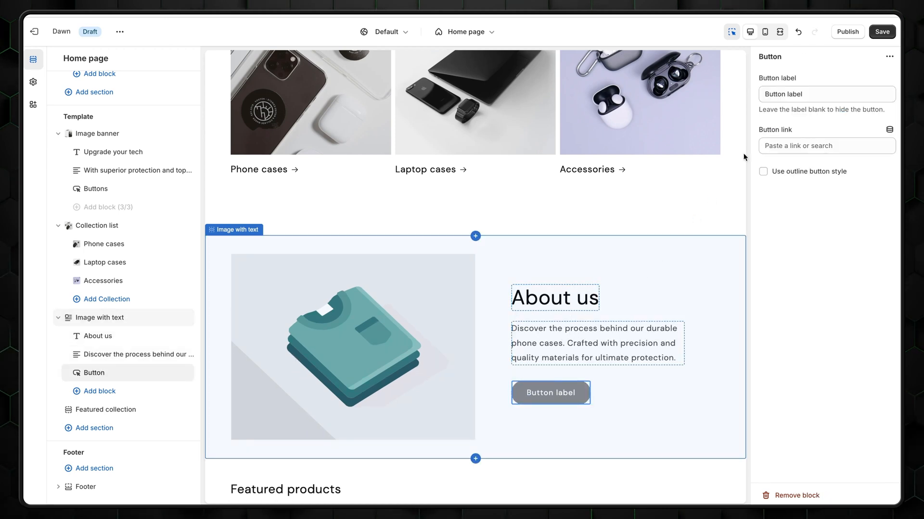
- Label the image-with-text button 'Read more' and link it to the About Us page
{"action": "type", "text": "Read more"}
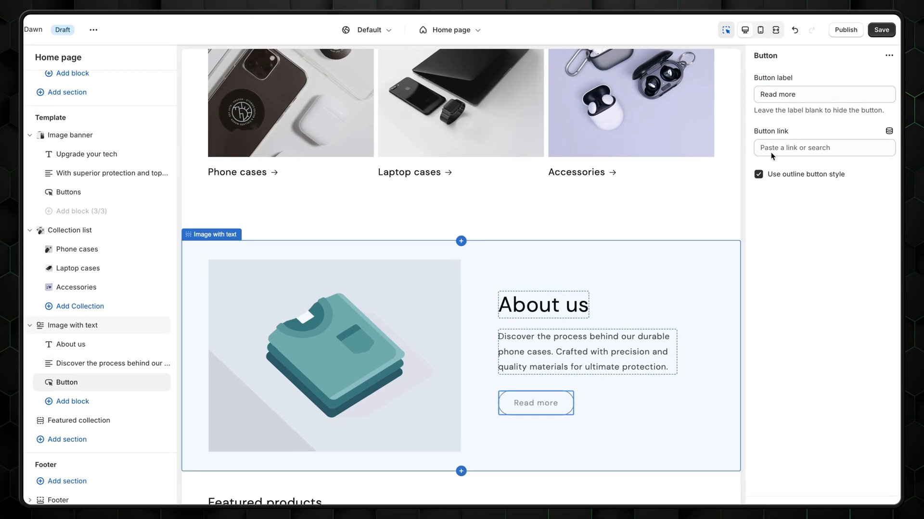
{"action": "type", "text": "ab"}
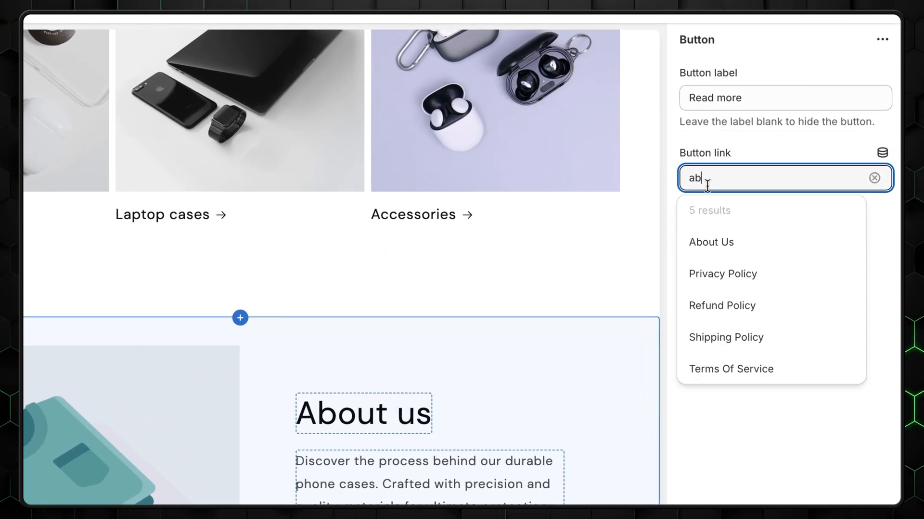
{"action": "left_click", "coordinate": [711, 242]}
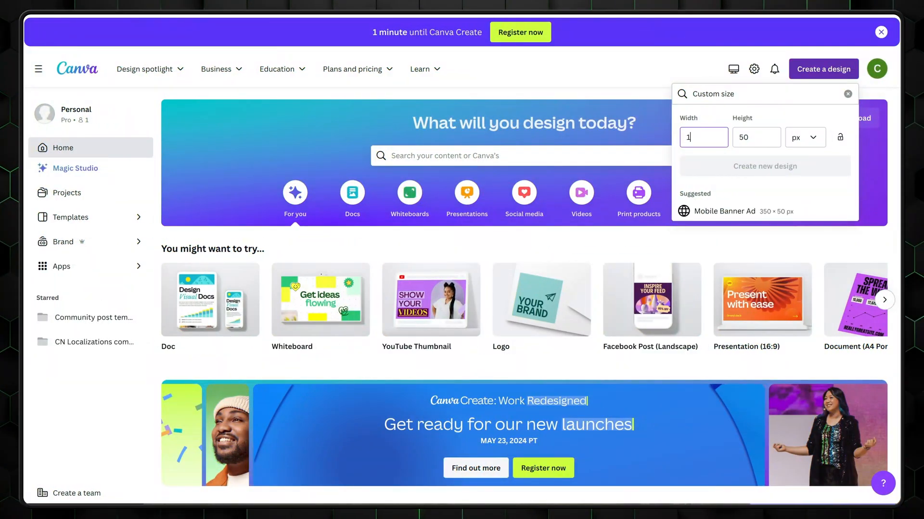
- Create a 1920×1080 px Canva design of two phone-case photos and download it
{"action": "type", "text": "920"}
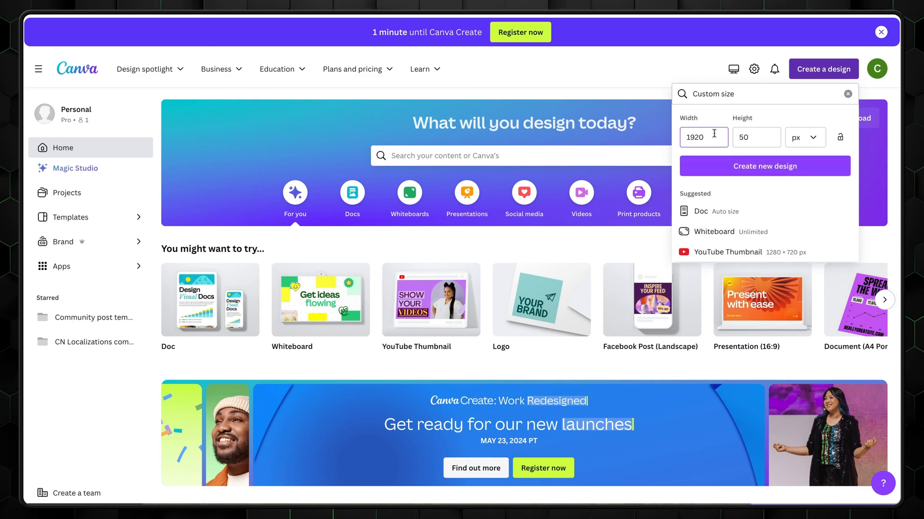
{"action": "type", "text": "1080"}
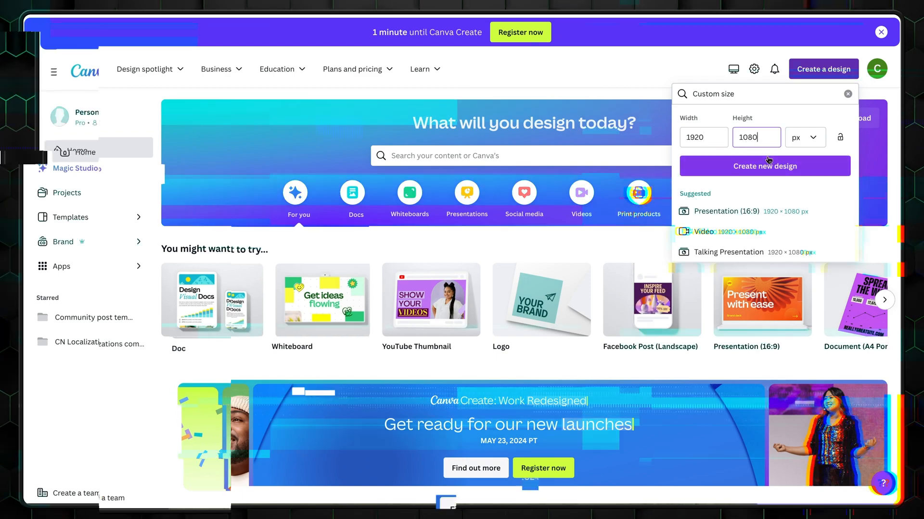
{"action": "left_click", "coordinate": [765, 166]}
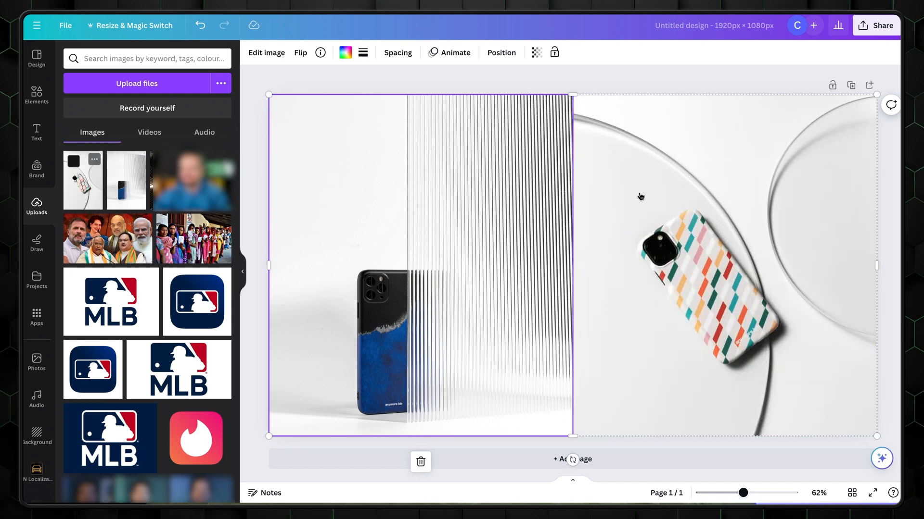
{"action": "left_click", "coordinate": [879, 25]}
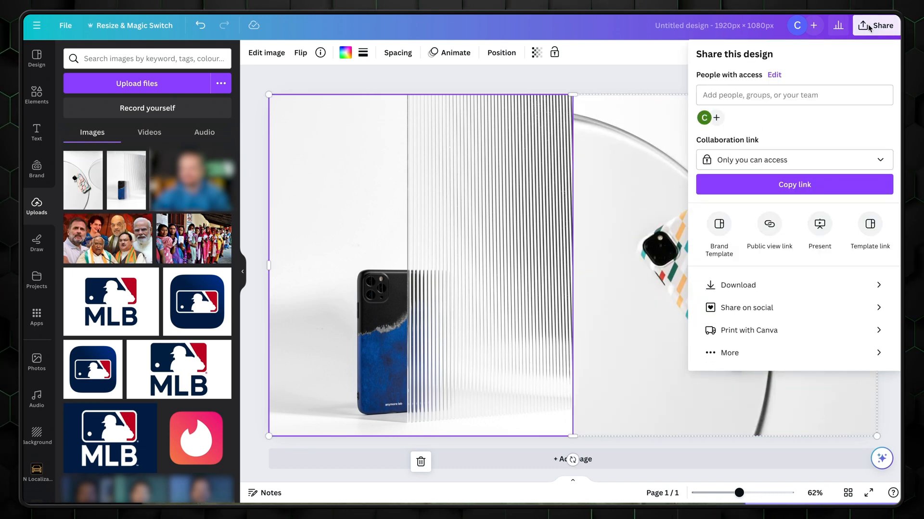
{"action": "left_click", "coordinate": [738, 285]}
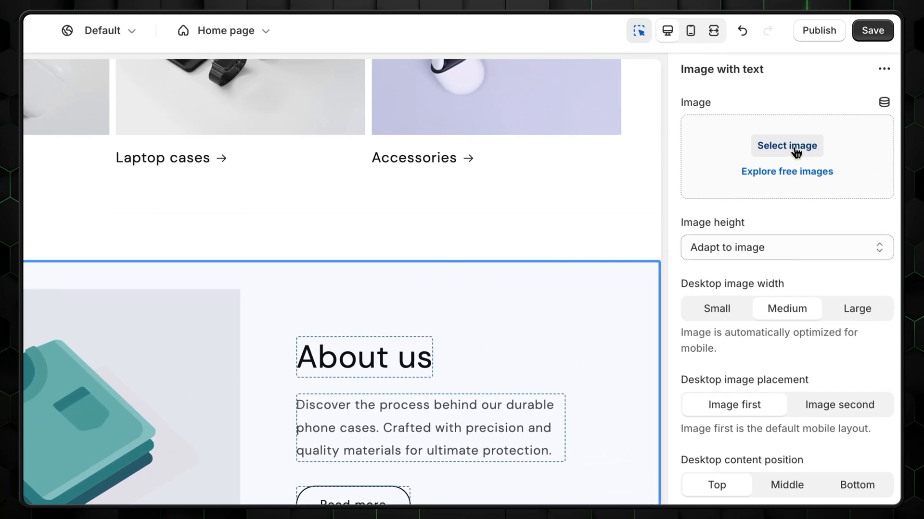
- Set the About us section image to the collage named 1
{"action": "left_click", "coordinate": [787, 145]}
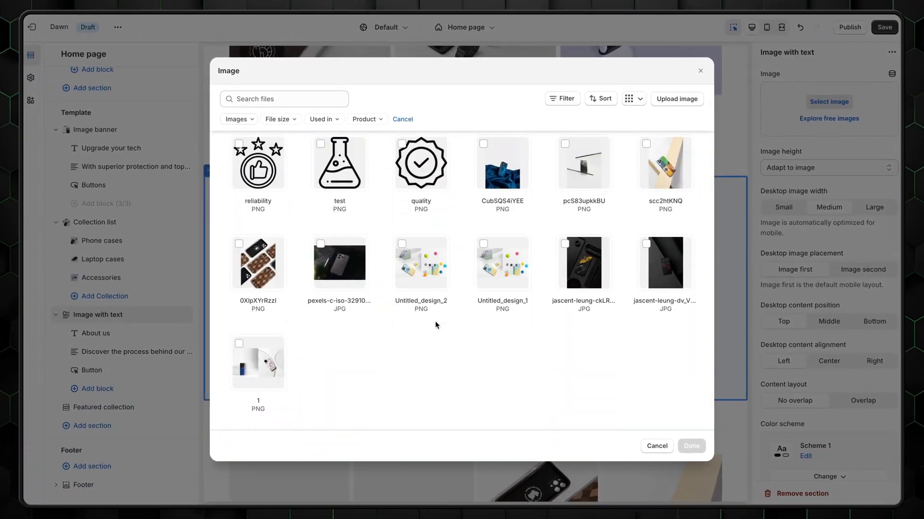
{"action": "left_click", "coordinate": [257, 363]}
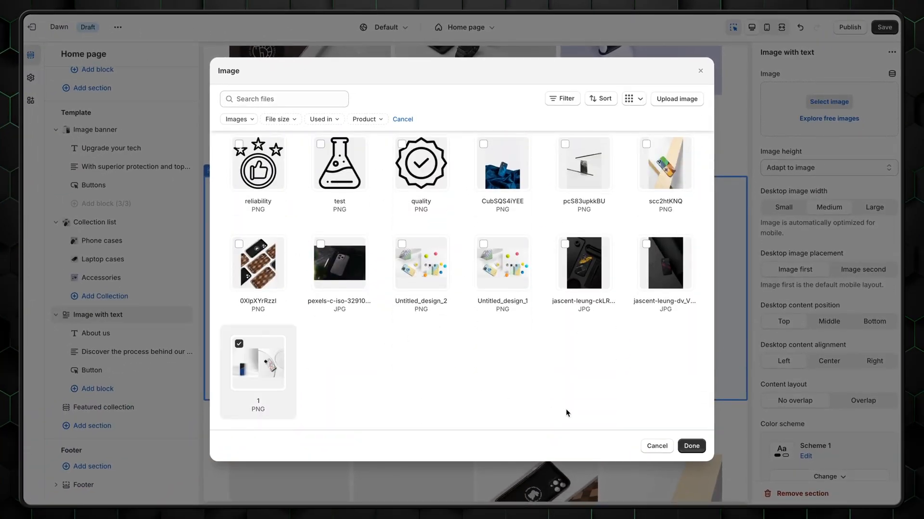
{"action": "left_click", "coordinate": [691, 446]}
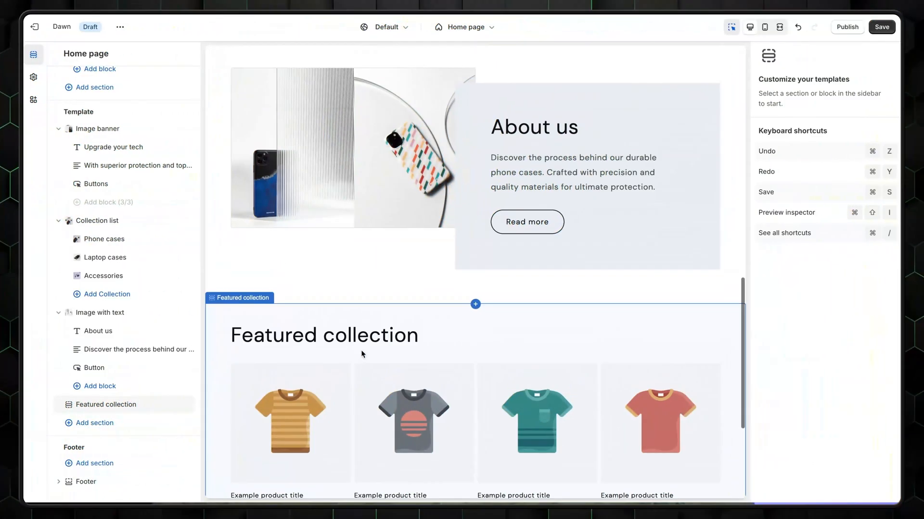
- Start creating a new collection for the Featured collection section
{"action": "scroll", "scroll_direction": "down", "scroll_amount": 3}
{"action": "type", "text": "Our Favorites"}
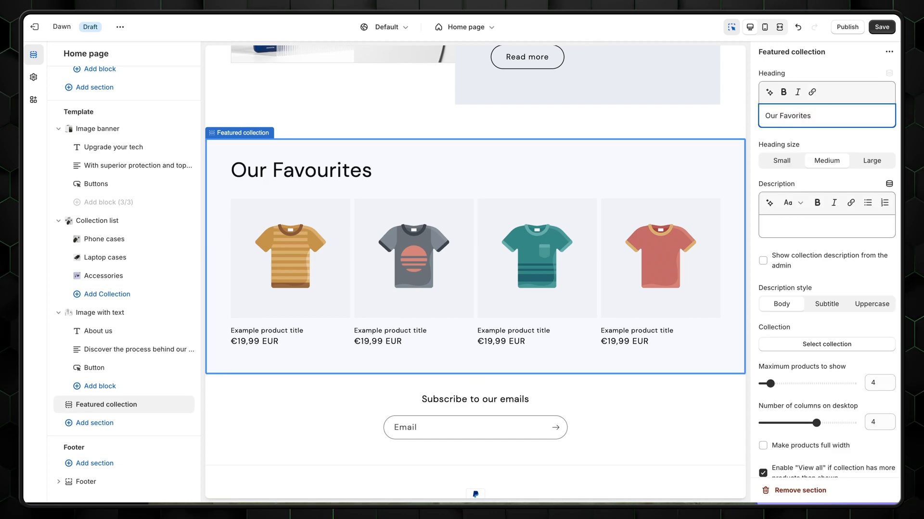
{"action": "left_click", "coordinate": [826, 344]}
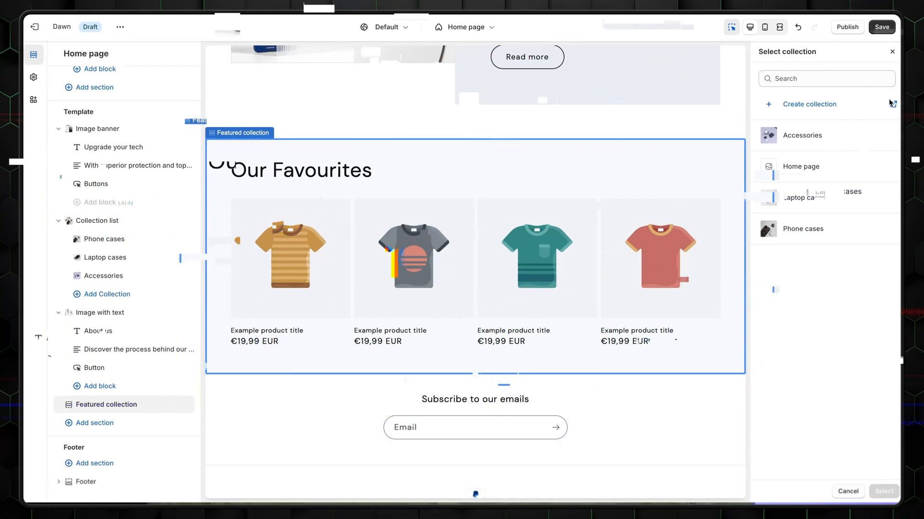
{"action": "left_click", "coordinate": [809, 105]}
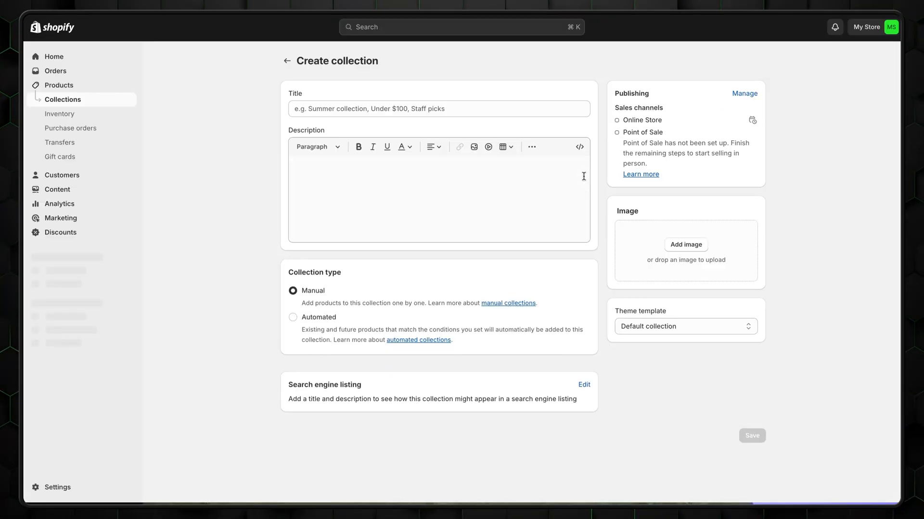
{"action": "left_click", "coordinate": [287, 61]}
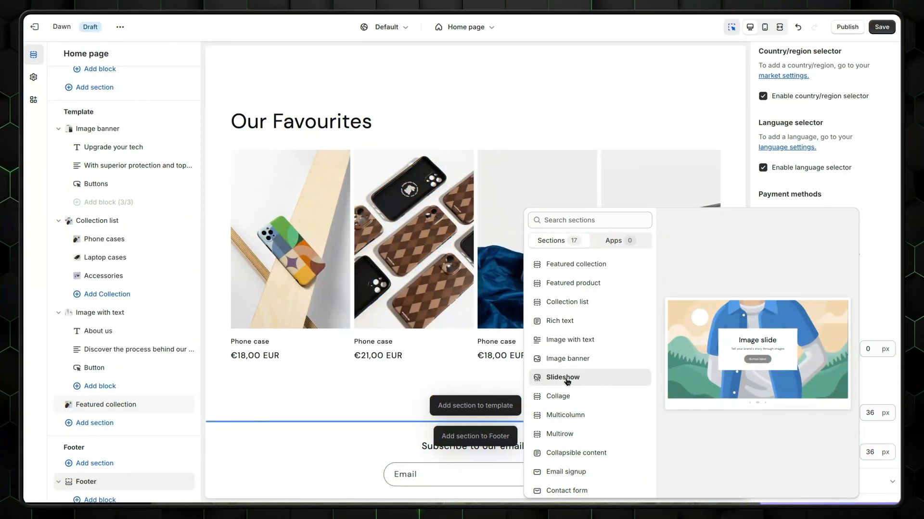
- Add a slideshow whose first slide carries the heading 'Newest Collec…' over the phone-case image
{"action": "left_click", "coordinate": [562, 378]}
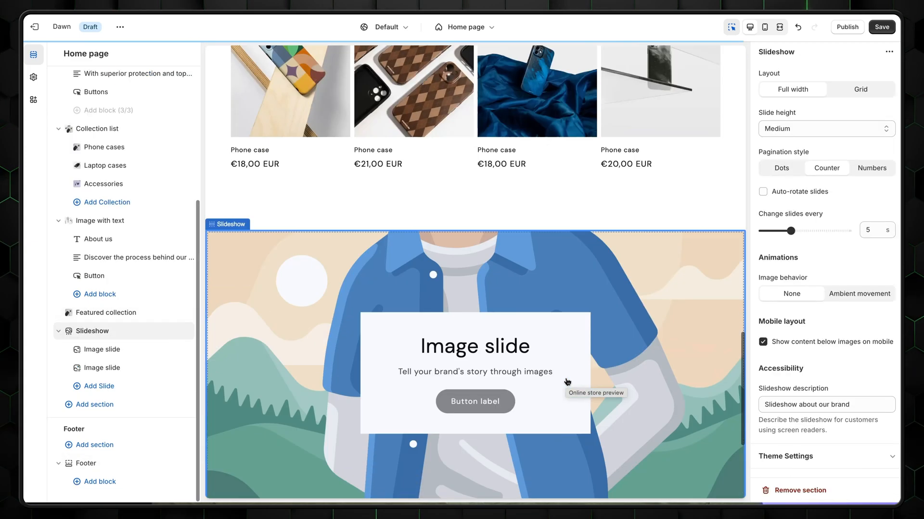
{"action": "left_click", "coordinate": [101, 350]}
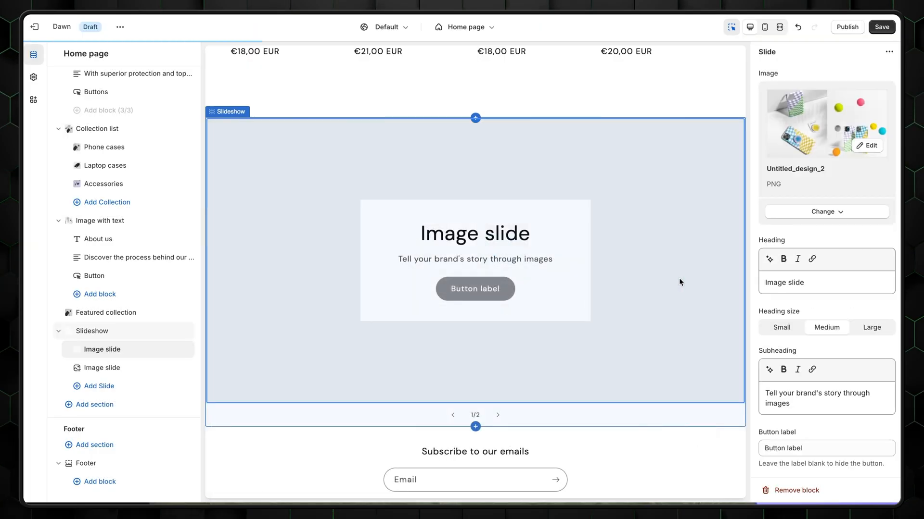
{"action": "type", "text": "Newest Collec"}
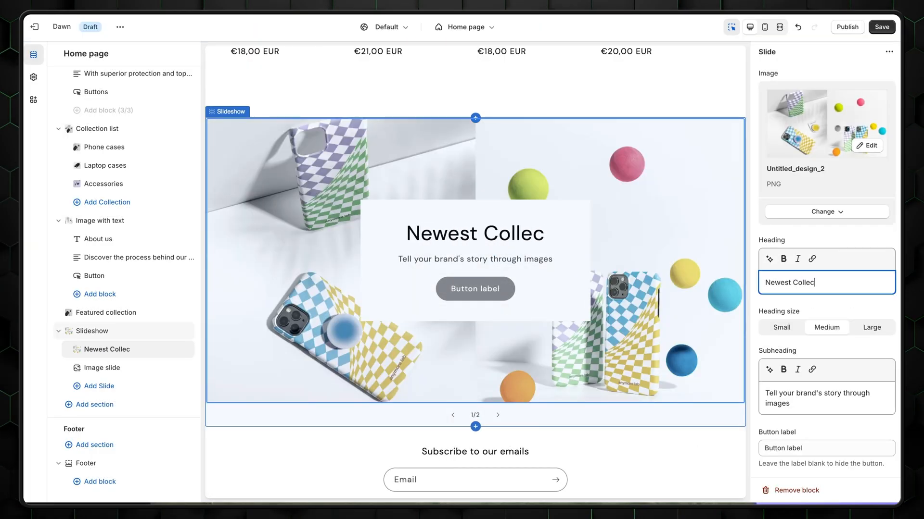
{"action": "left_click", "coordinate": [102, 368]}
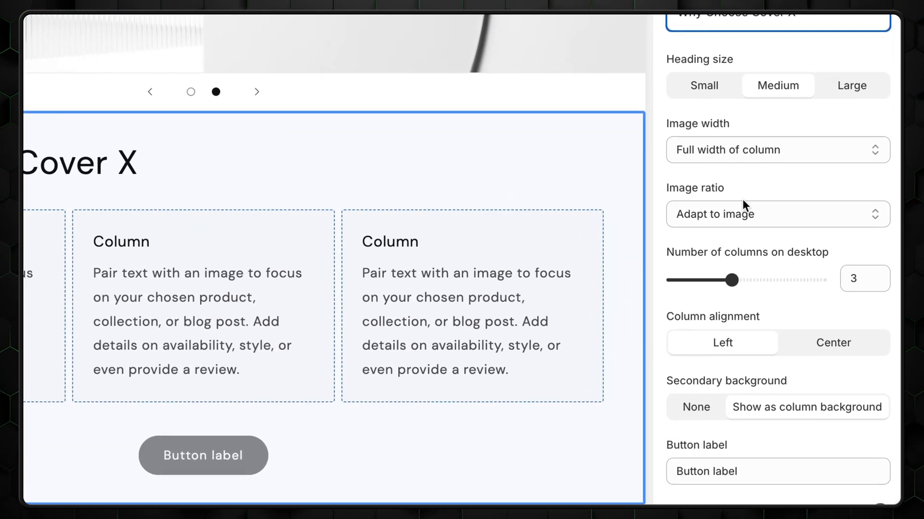
{"action": "mouse_move", "coordinate": [753, 288]}
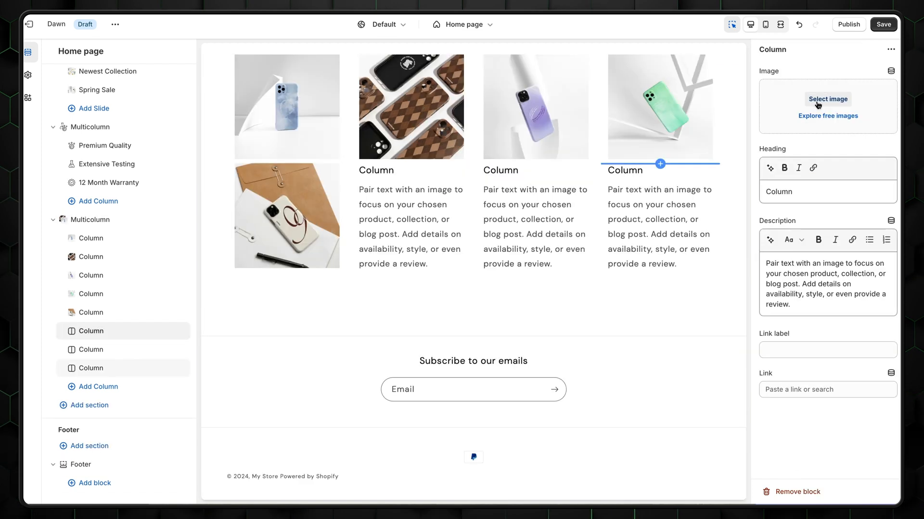
- Choose an image for one of the phone-case photo columns
{"action": "left_click", "coordinate": [827, 99]}
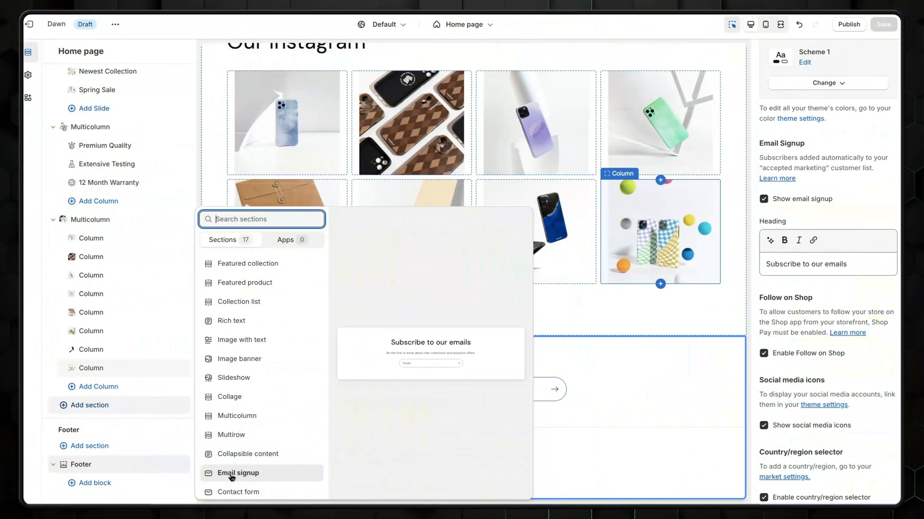
- Add an Email signup section and raise its top padding slider
{"action": "left_click", "coordinate": [238, 473]}
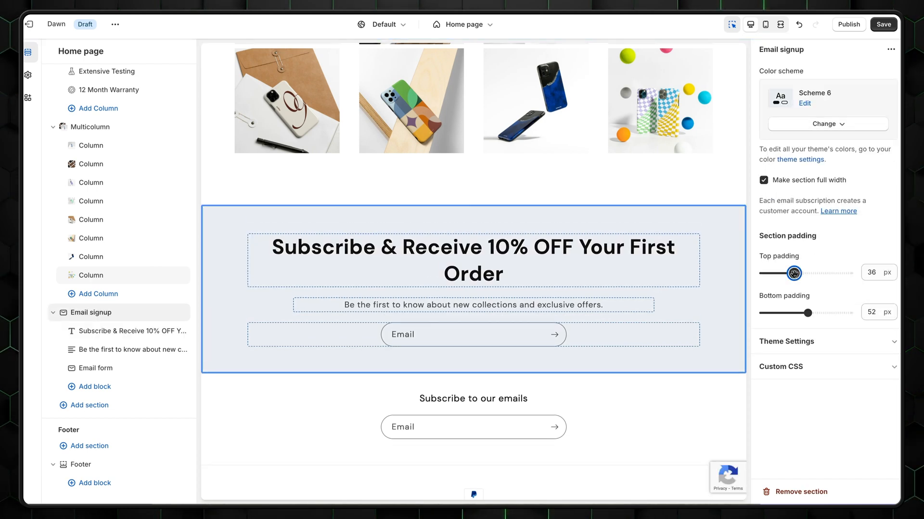
{"action": "left_click_drag", "start_coordinate": [794, 273], "coordinate": [799, 272]}
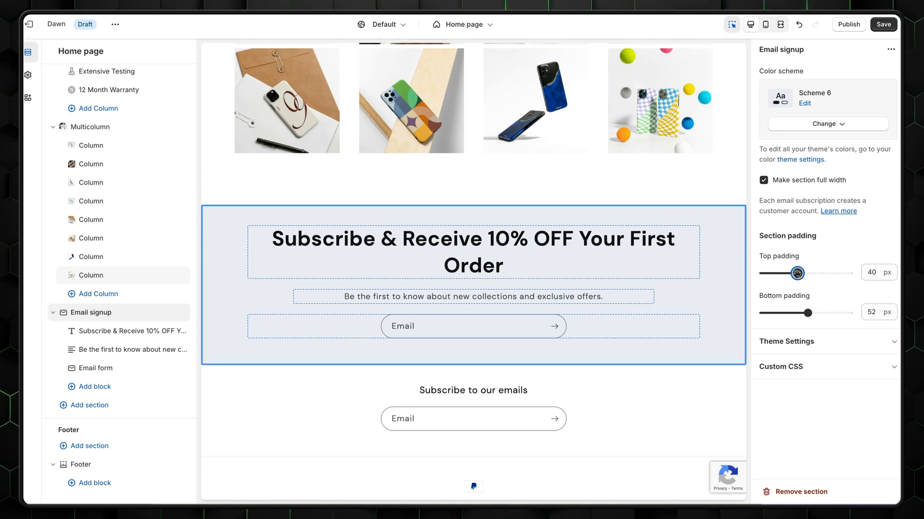
{"action": "left_click_drag", "start_coordinate": [796, 273], "coordinate": [814, 272]}
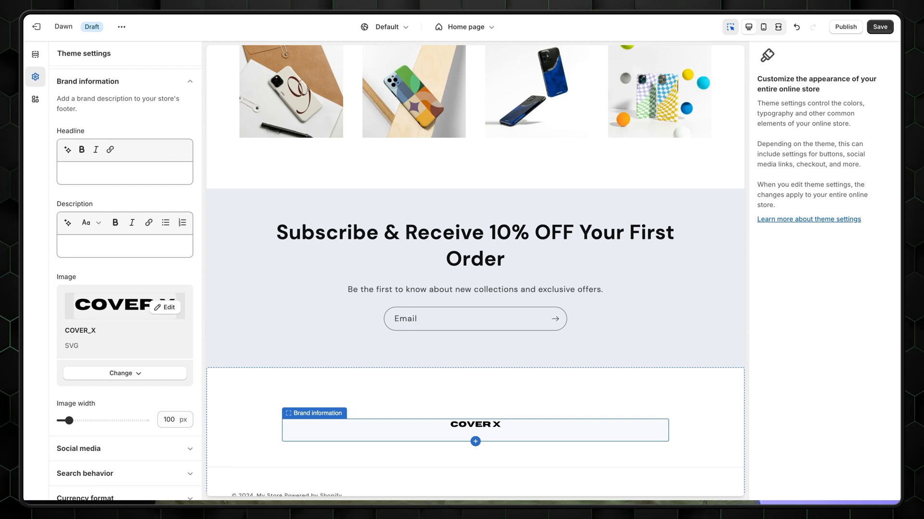
- Enter 'Follow our socials' as the brand information headline
{"action": "type", "text": "Follow our socials"}
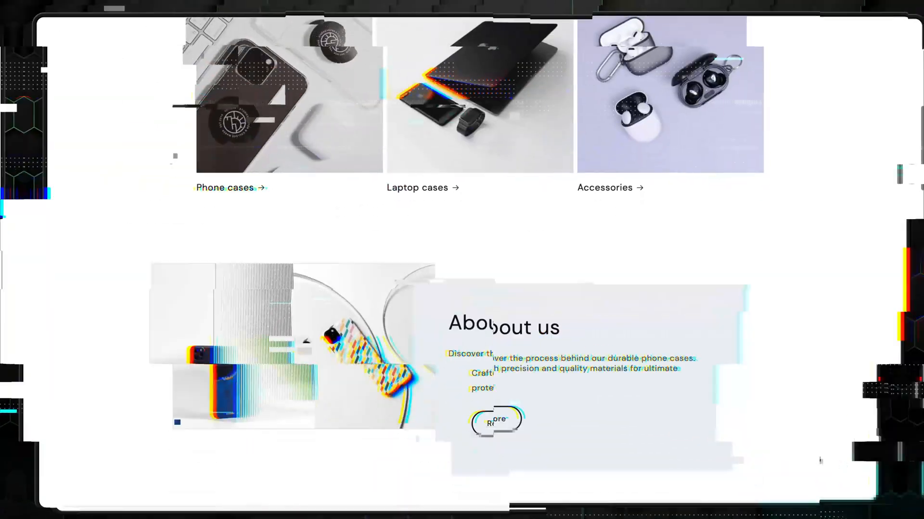
- Scroll the storefront preview and advance the slideshow to the Spring Sale slide
{"action": "scroll", "scroll_direction": "down", "scroll_amount": 3}
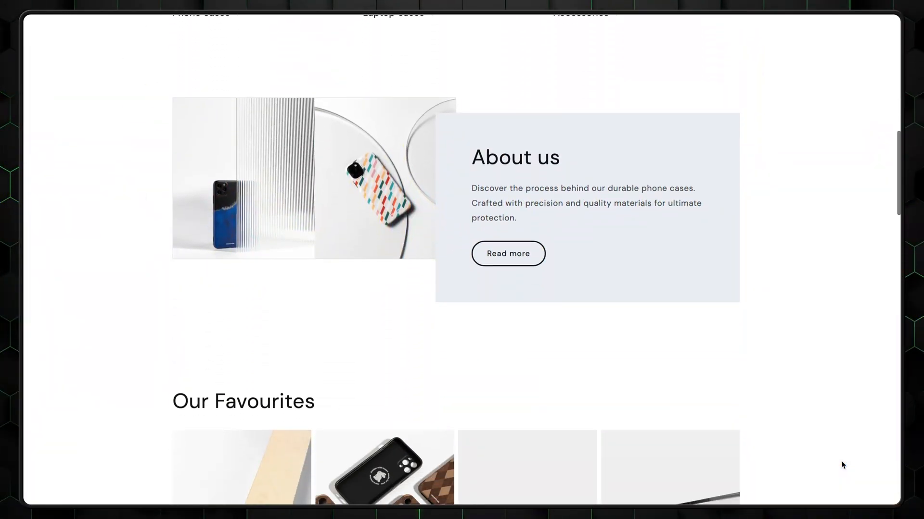
{"action": "scroll", "scroll_direction": "down", "scroll_amount": 3}
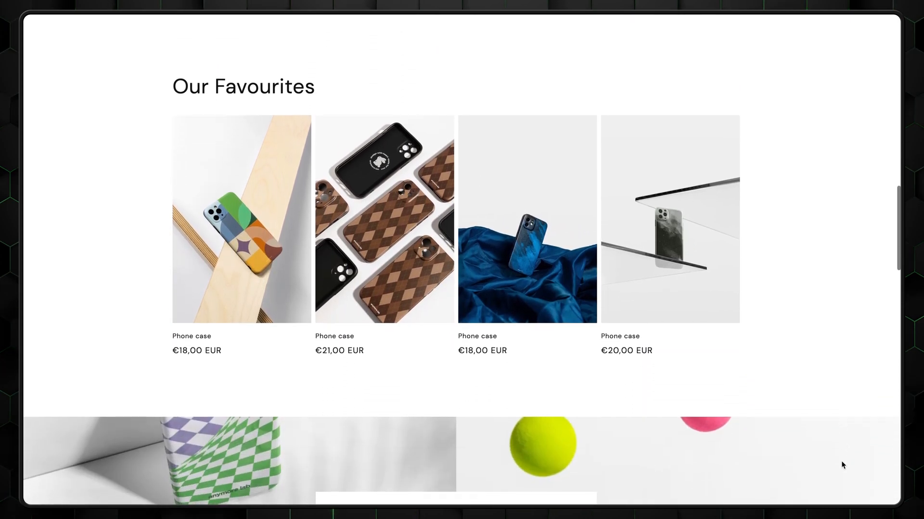
{"action": "scroll", "scroll_direction": "down", "scroll_amount": 3}
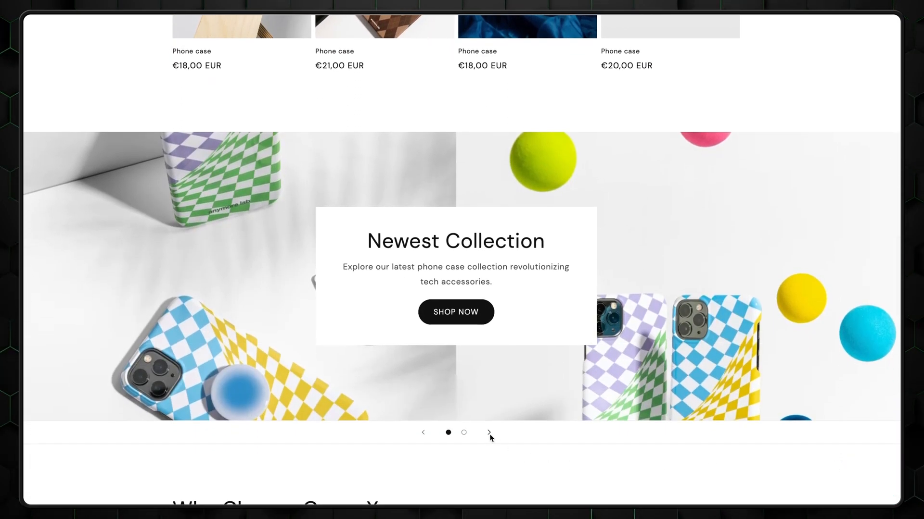
{"action": "left_click", "coordinate": [489, 433]}
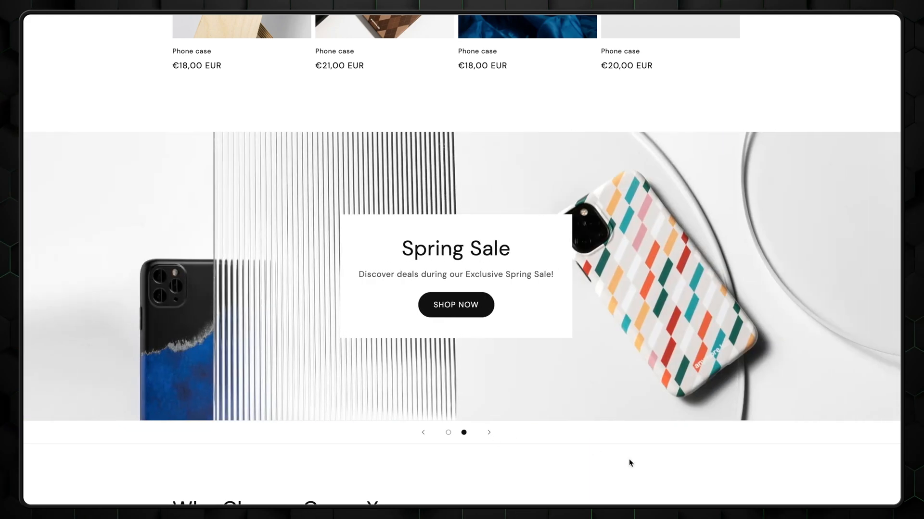